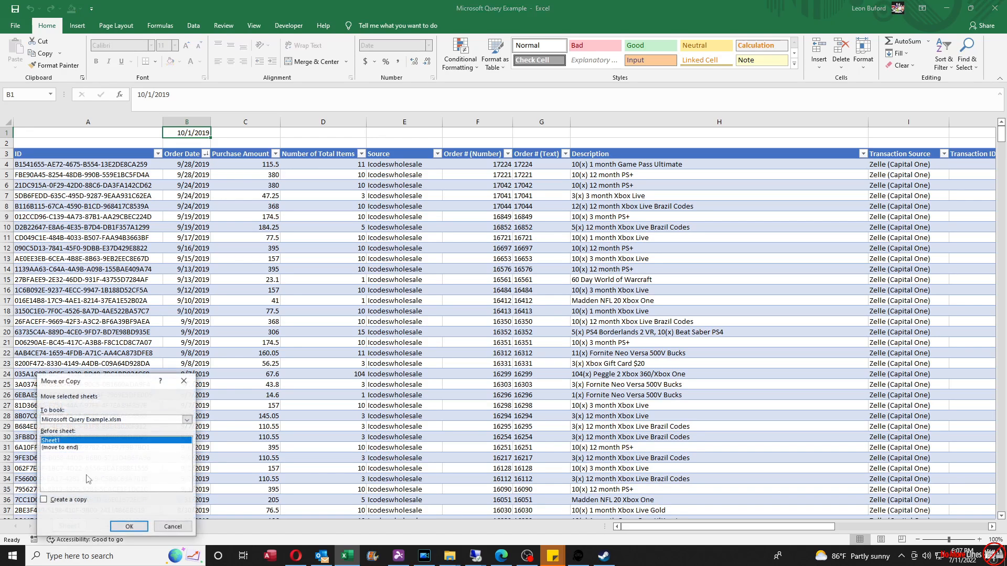
Step: Confirm the Move or Copy dialog, creating duplicate sheet Sheet1 (2) with the orders table
click(128, 527)
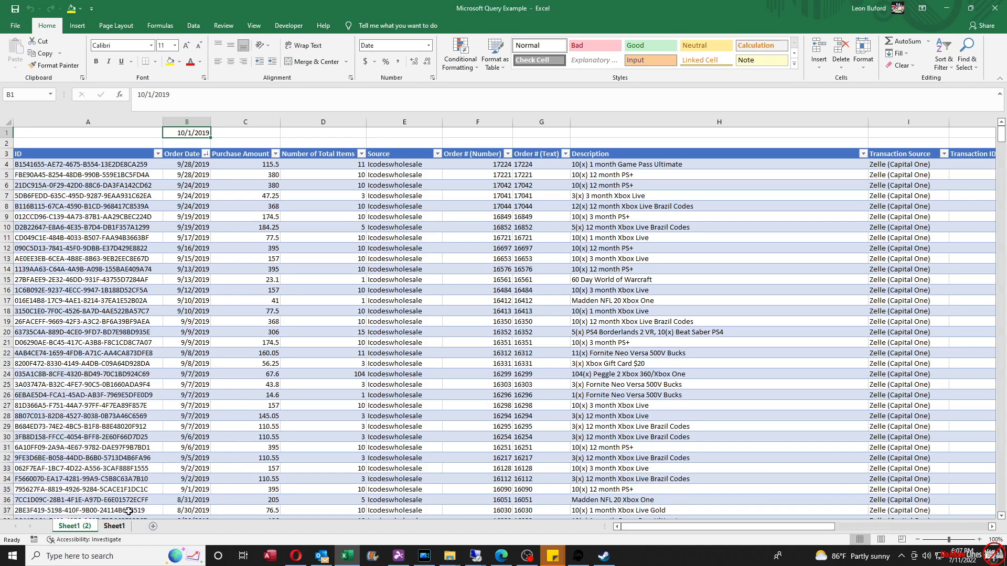
click(244, 207)
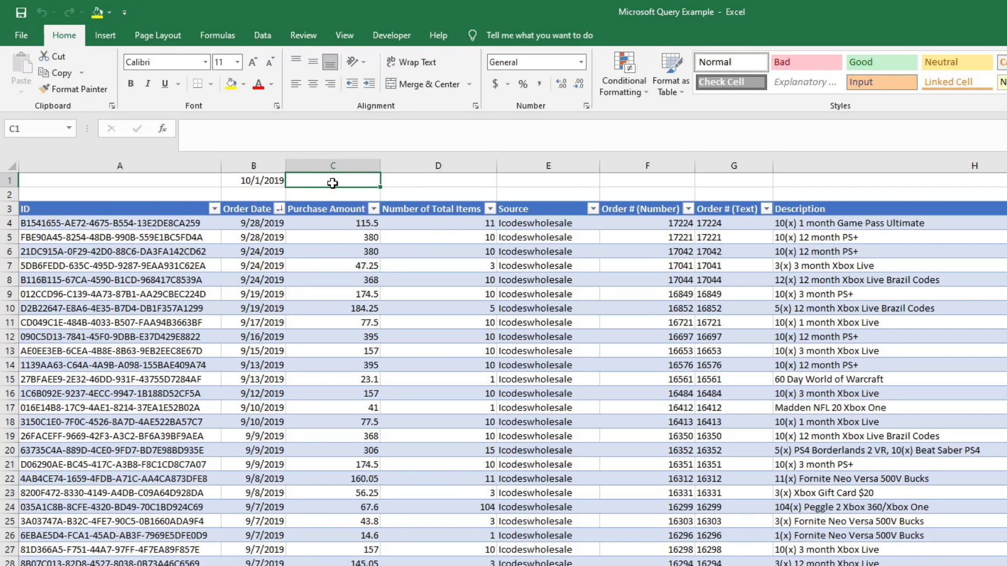
Step: Enter 1/20 as the end date in C1, then select a cell inside the query table
text(1/20/2022)
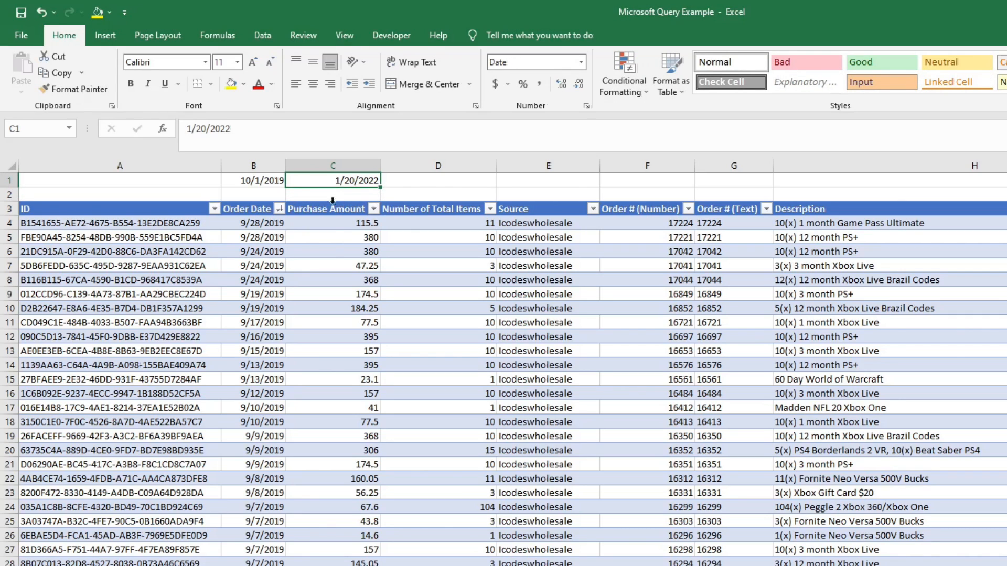
click(332, 250)
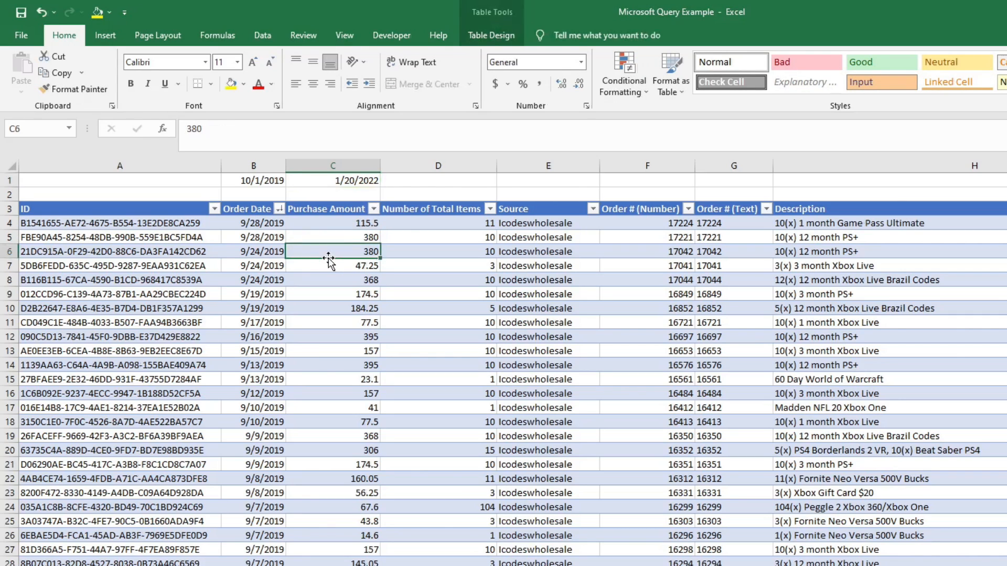
mouse_move(481, 52)
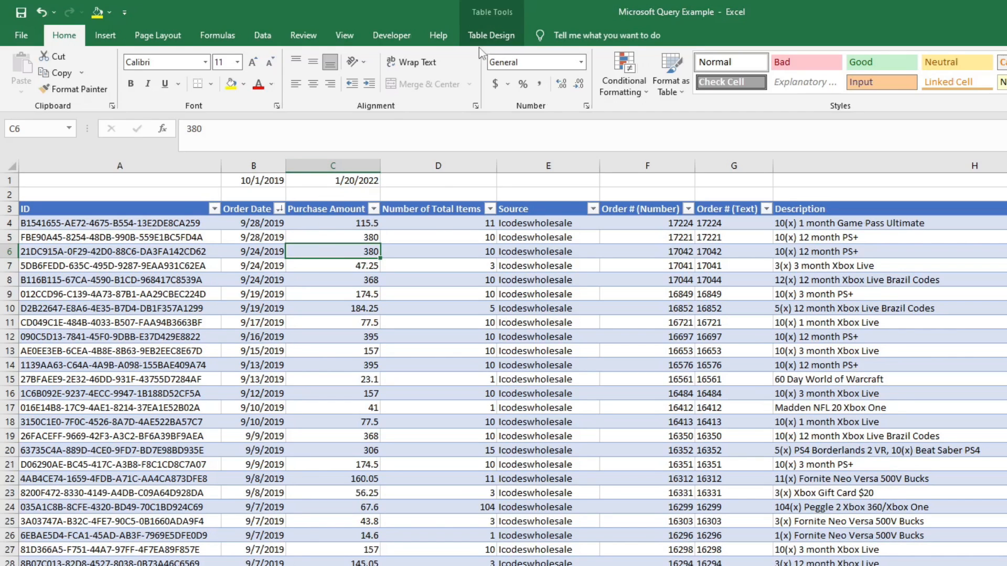
click(491, 35)
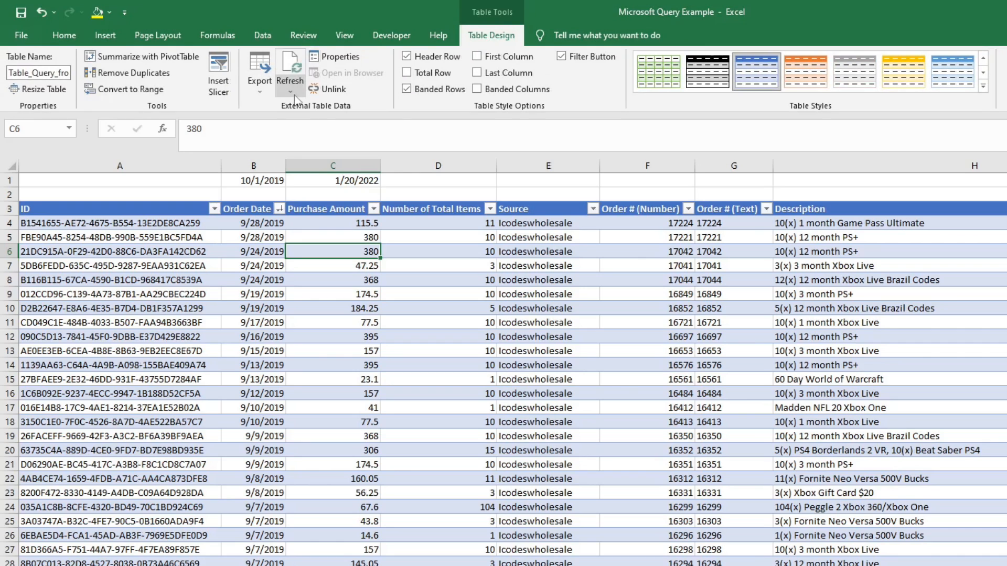
Step: From the table's Connection Properties Definition, start editing the query, raising the cannot-edit warning
click(290, 91)
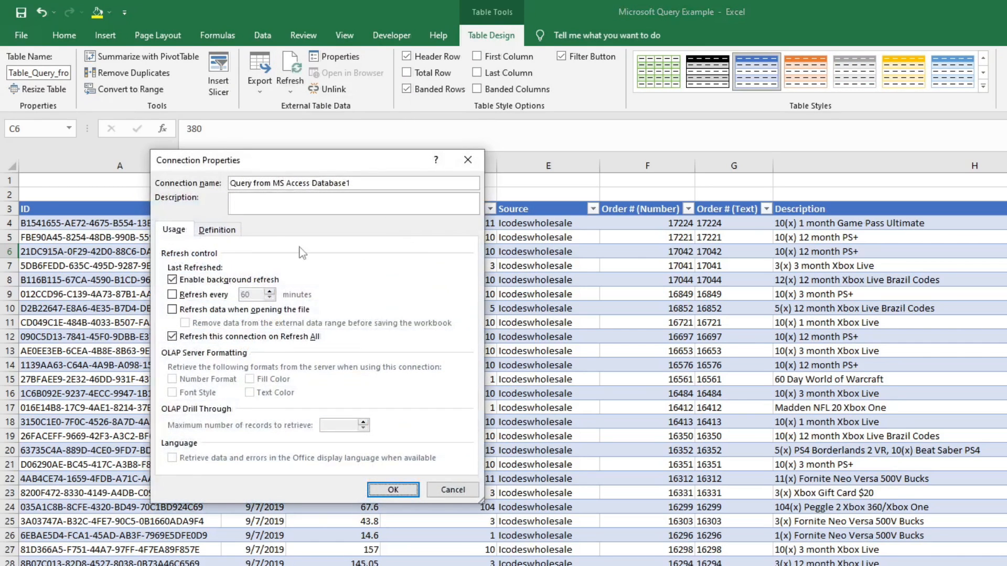
click(217, 230)
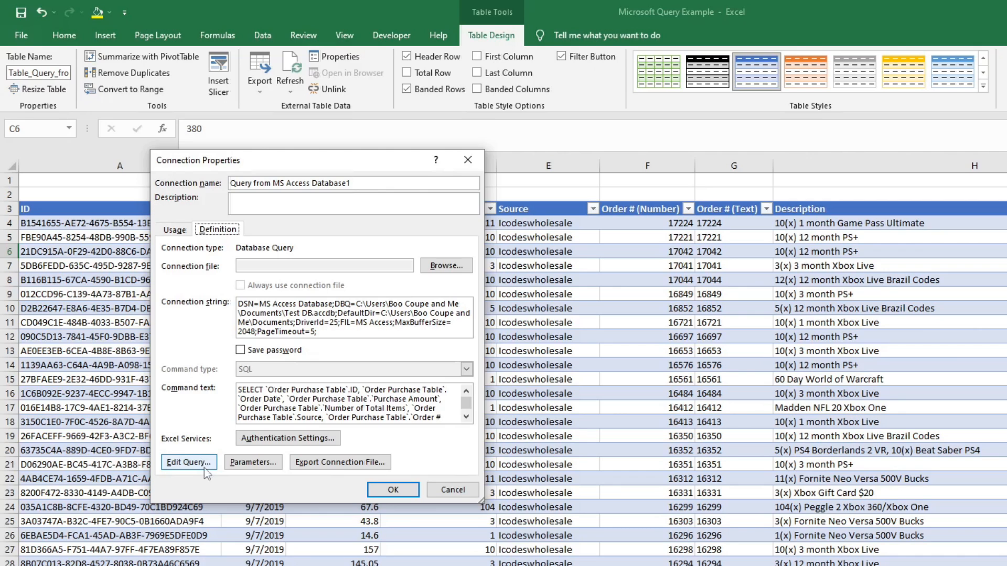
click(188, 462)
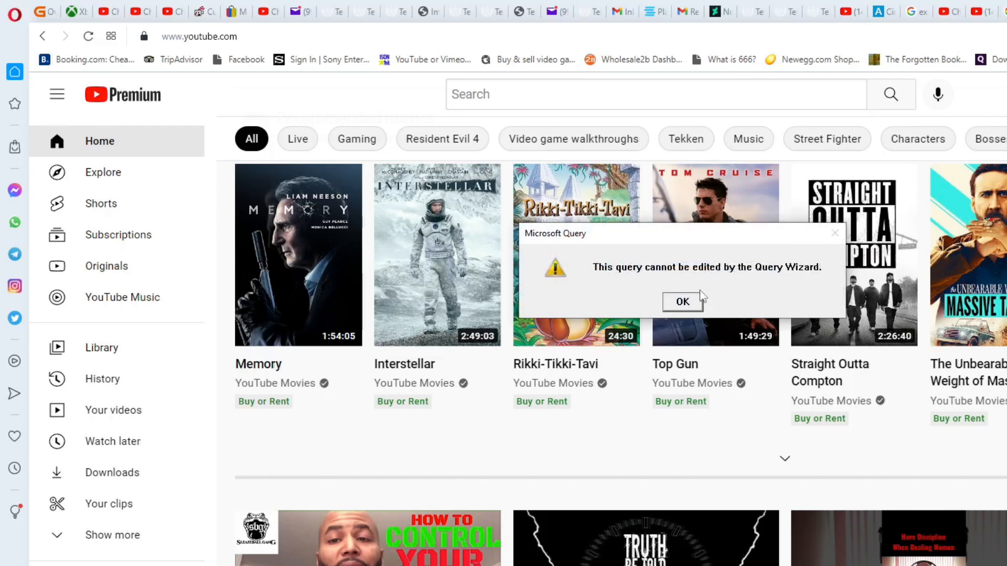
Step: Dismiss the warning and parameter prompt, then start a new query via File > New
click(682, 302)
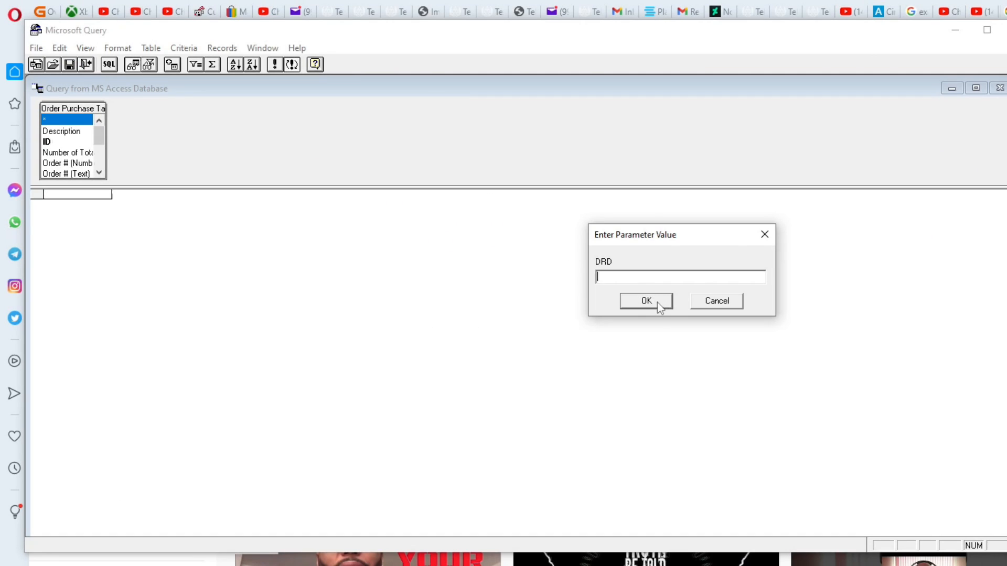
click(36, 47)
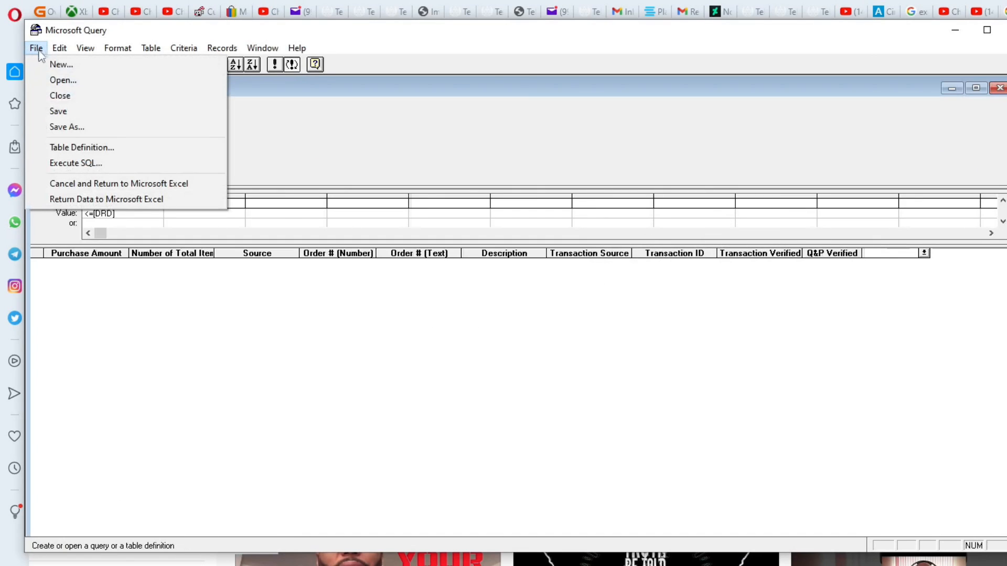
mouse_move(61, 64)
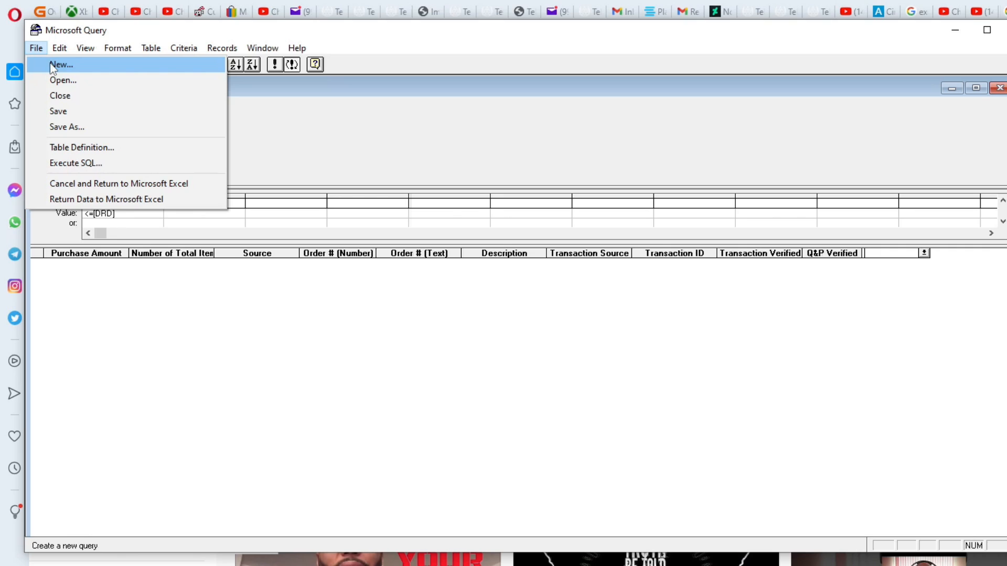
click(61, 63)
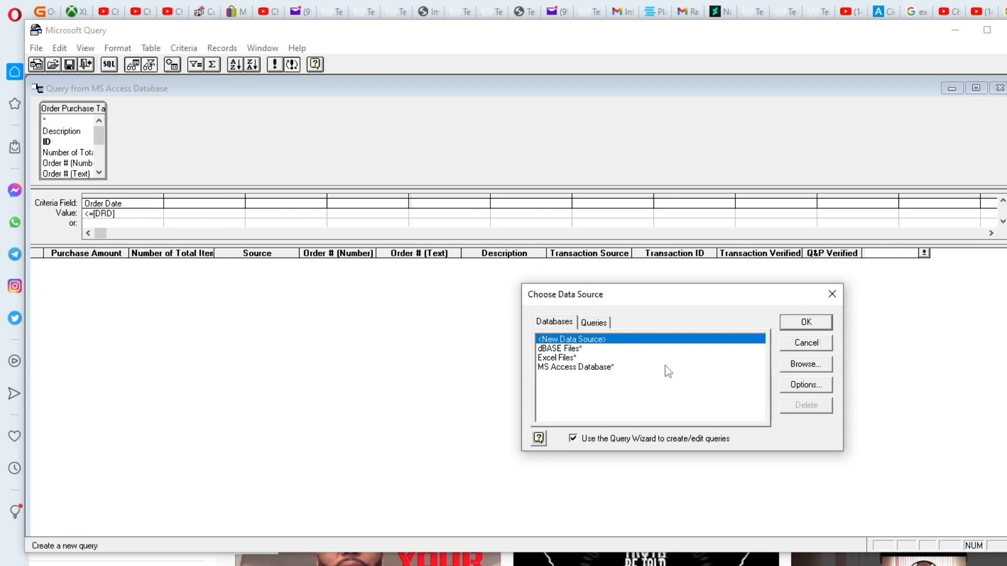
mouse_move(575, 374)
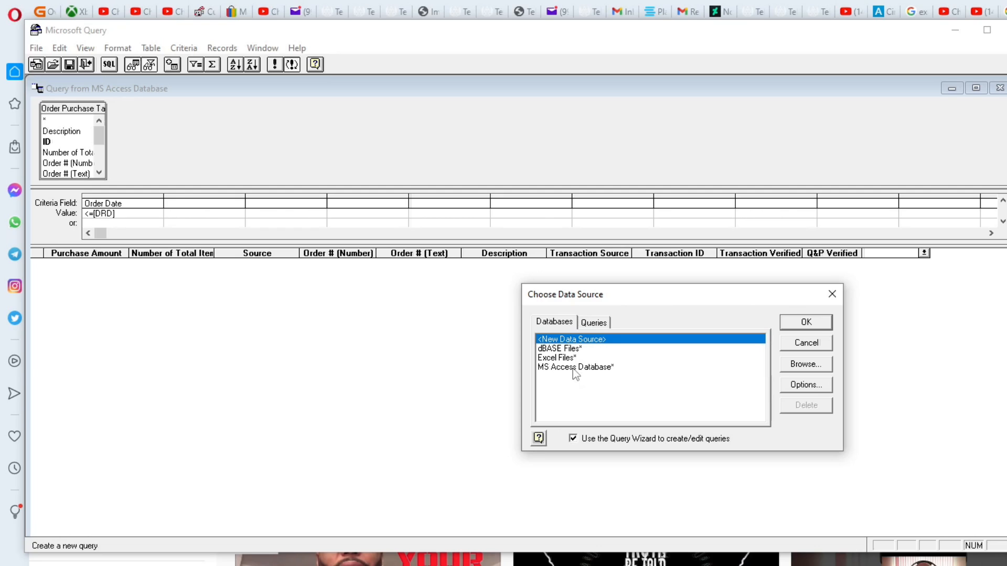
Step: Choose MS Access Database* as source and select the database file from the Desktop folder
click(806, 322)
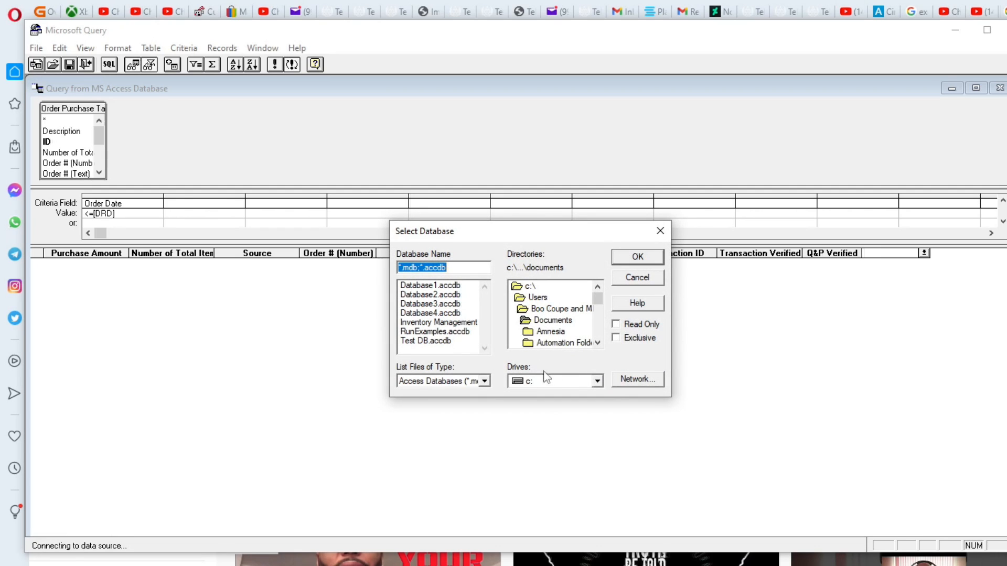
mouse_move(548, 320)
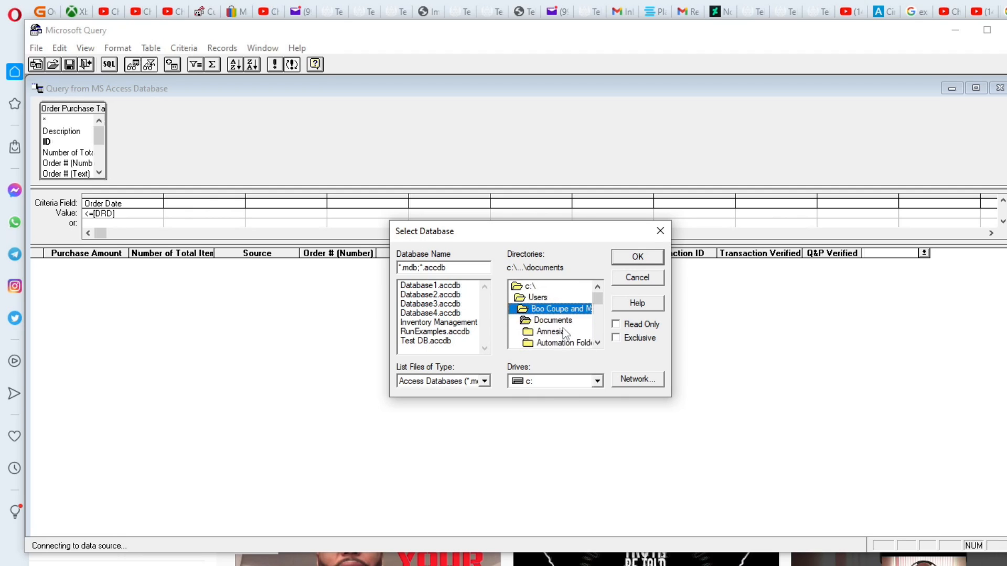
double_click(554, 308)
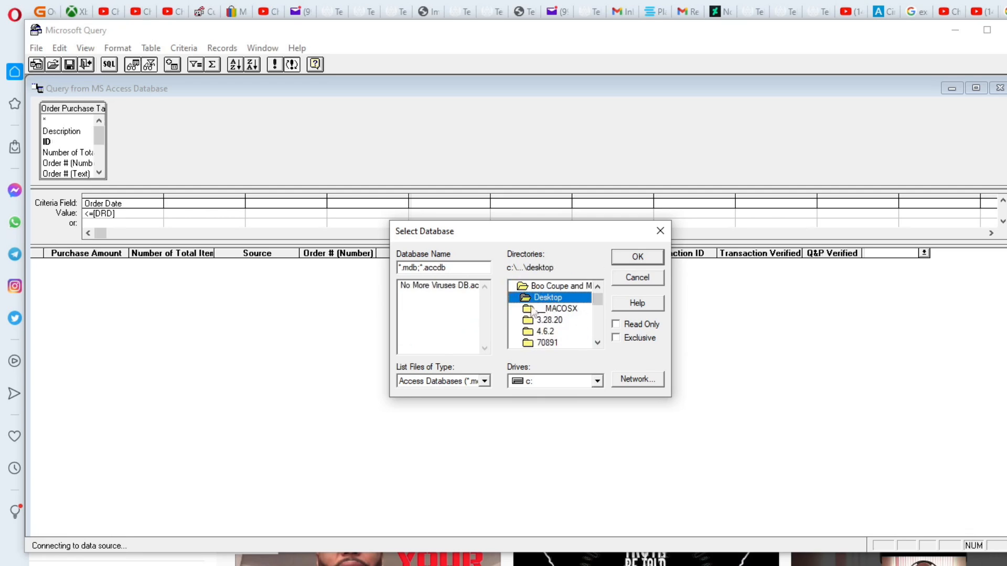
click(635, 256)
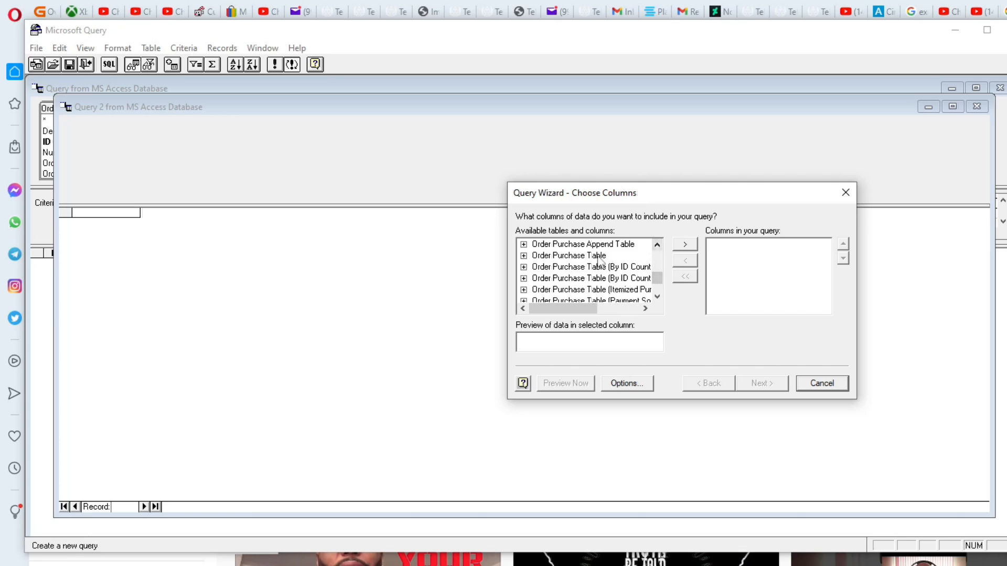
Step: Add all Order Purchase Table columns, skip filtering, and finish with 'View data or edit query in Microsoft Query'
click(684, 244)
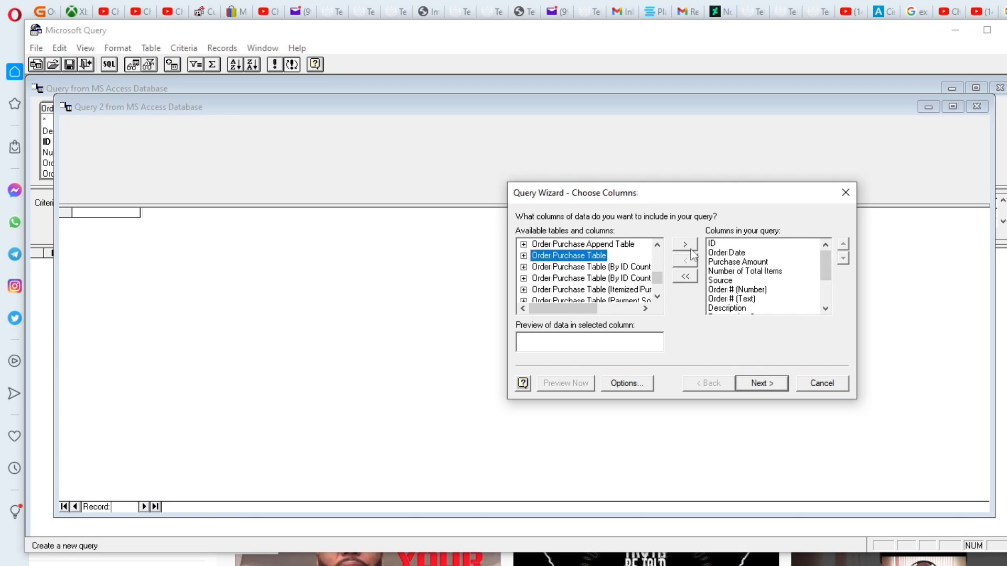
click(760, 383)
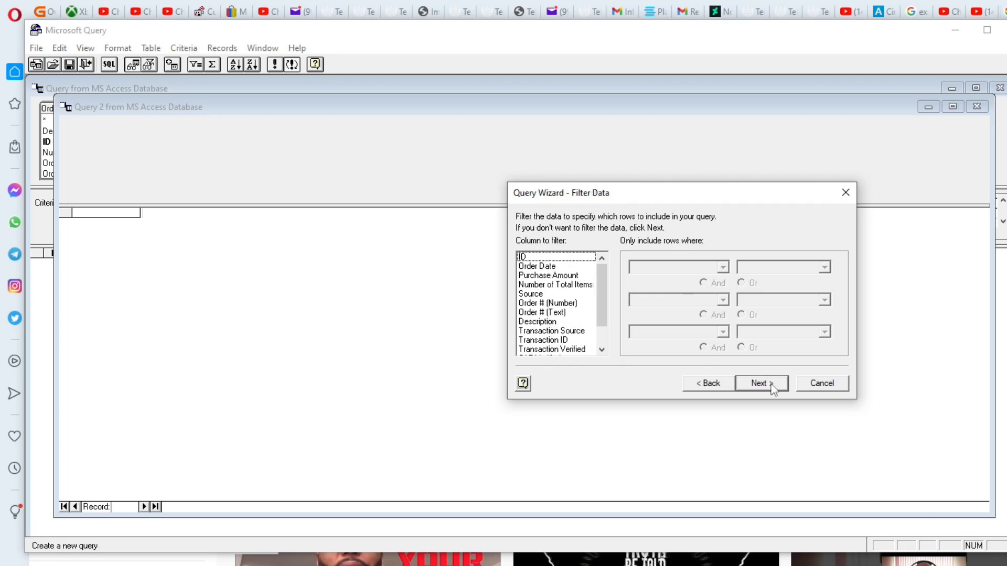
click(761, 384)
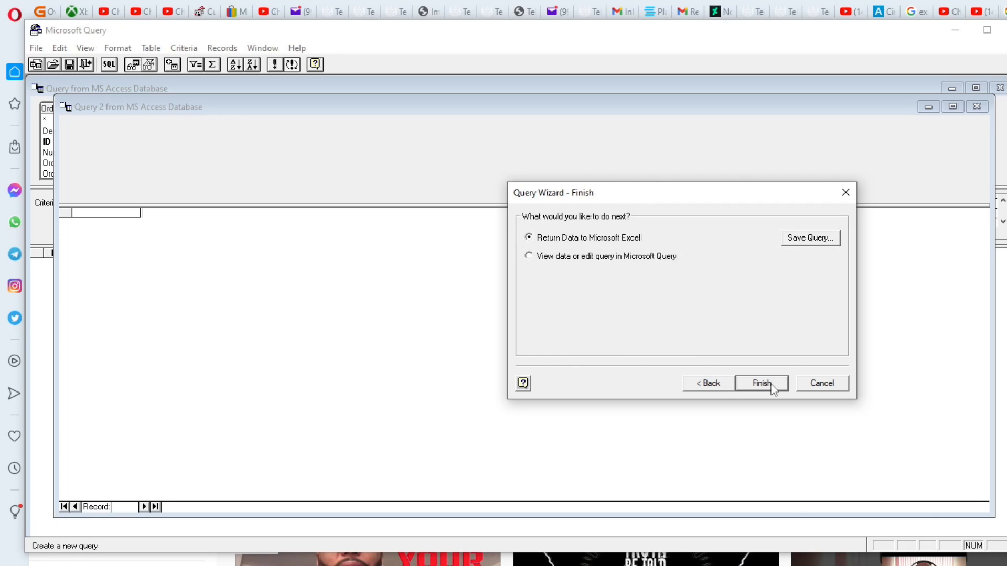
mouse_move(625, 287)
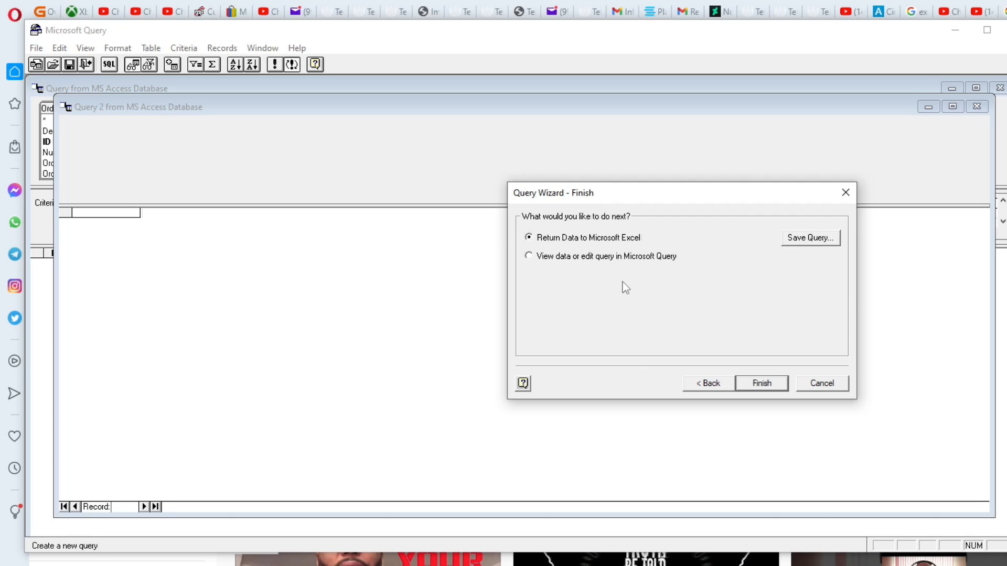
click(528, 256)
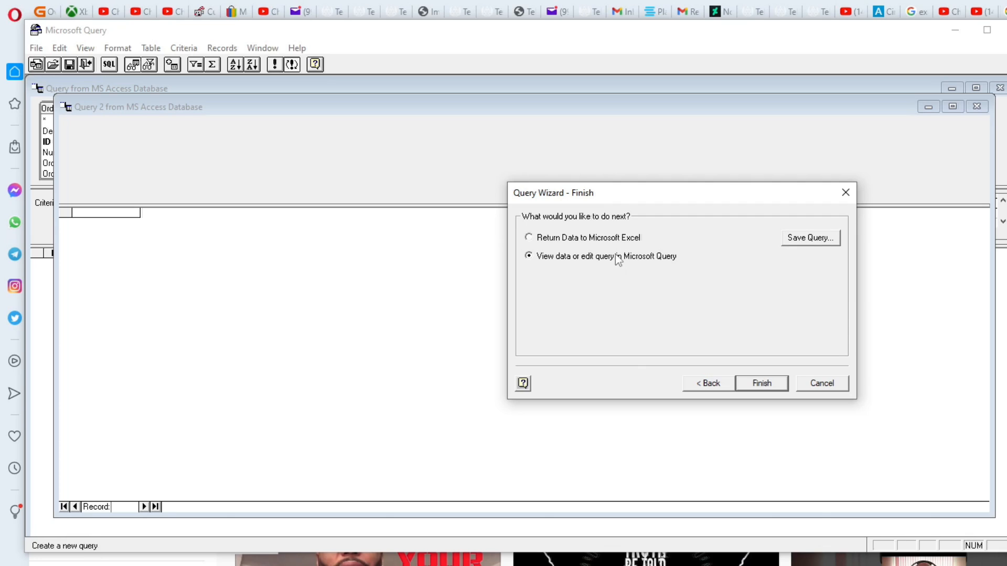
mouse_move(817, 423)
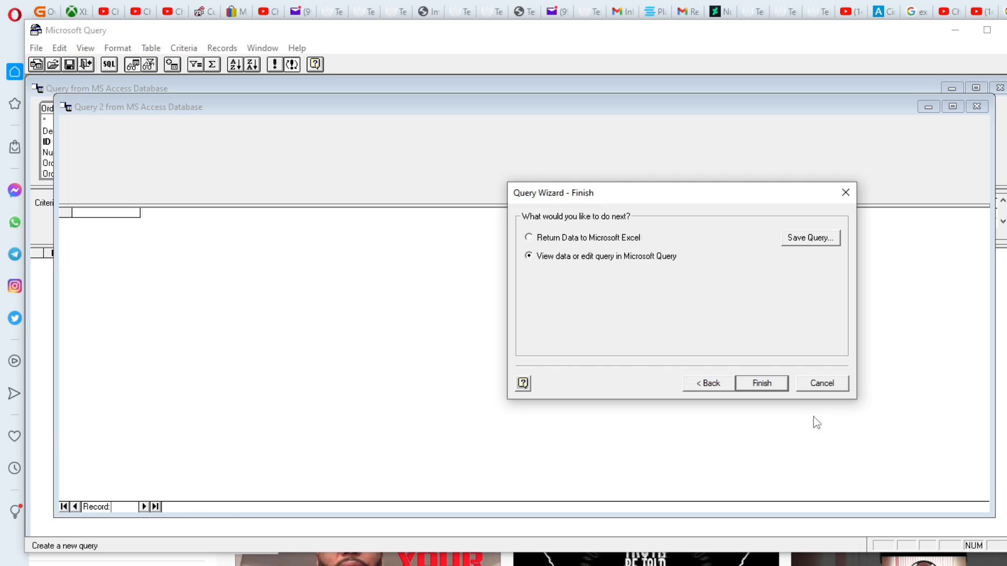
click(762, 384)
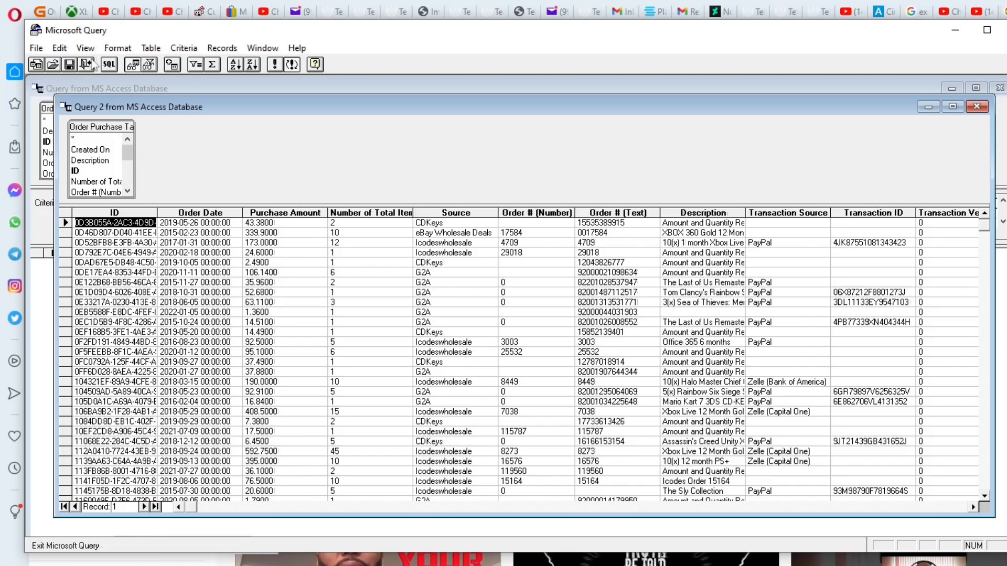
Step: Show the empty criteria grid above the Order Purchase Table results
click(84, 47)
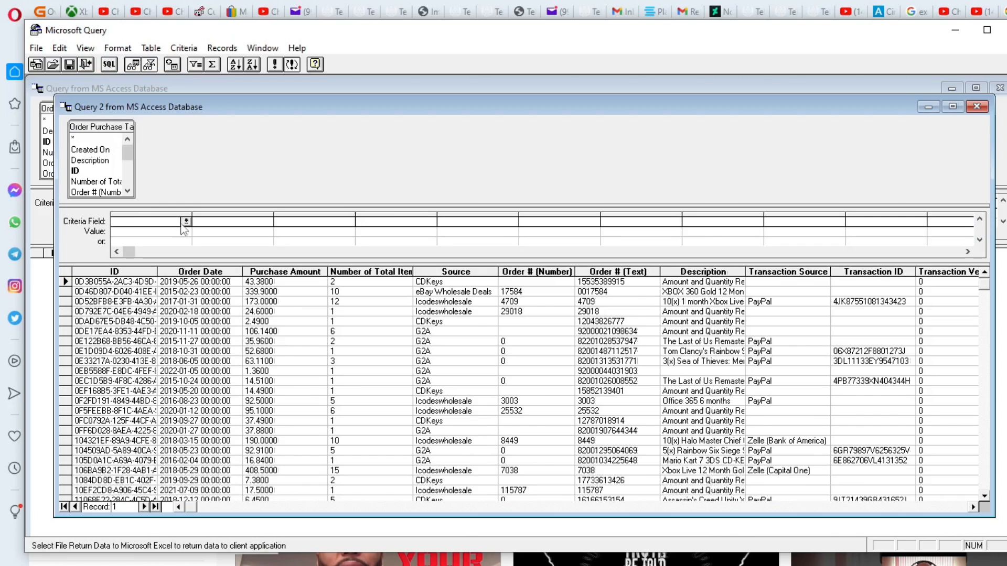
Step: Set the Order Date criterion value to Between [Date1] and [Date2]
click(185, 221)
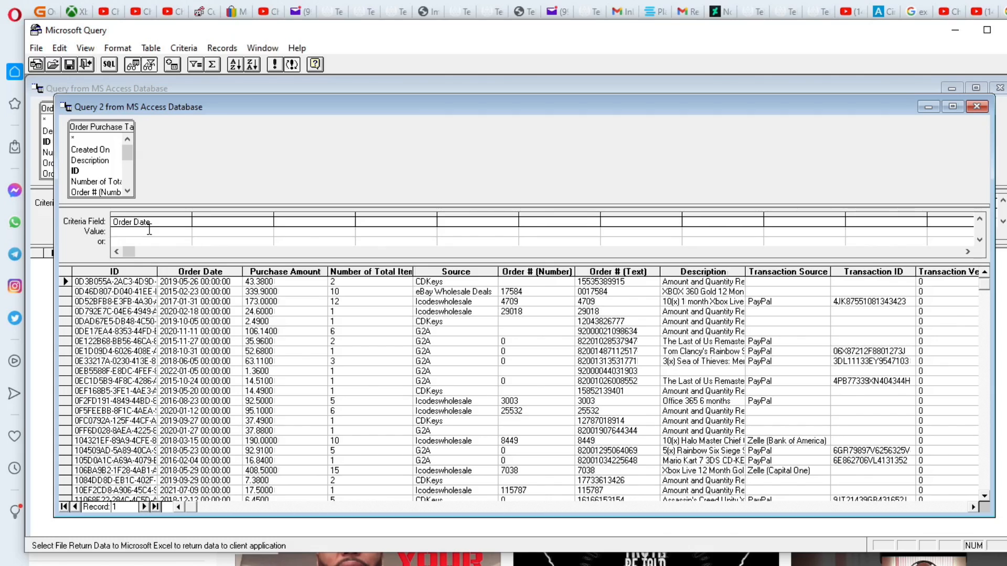
click(161, 231)
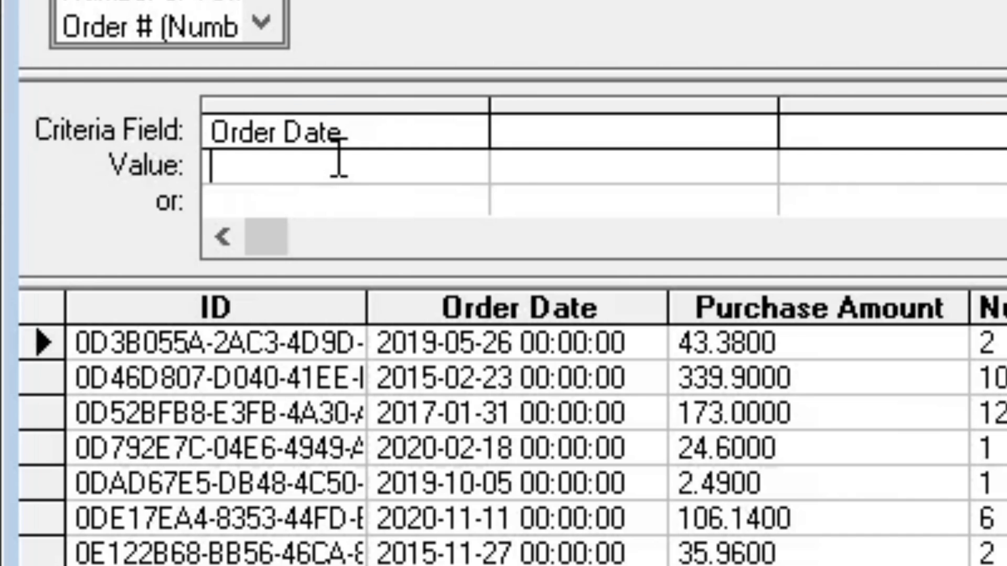
text(Between [)
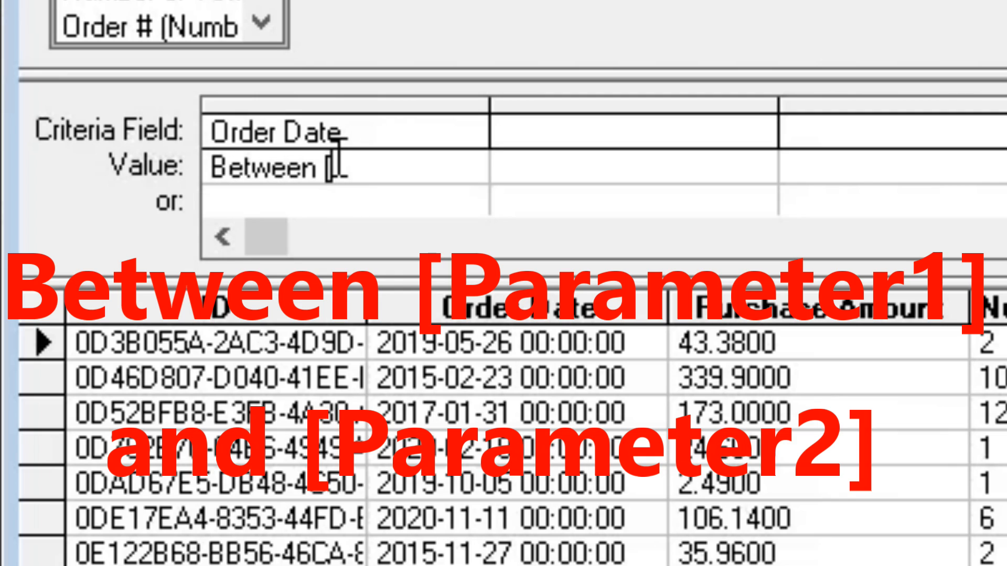
text(Date)
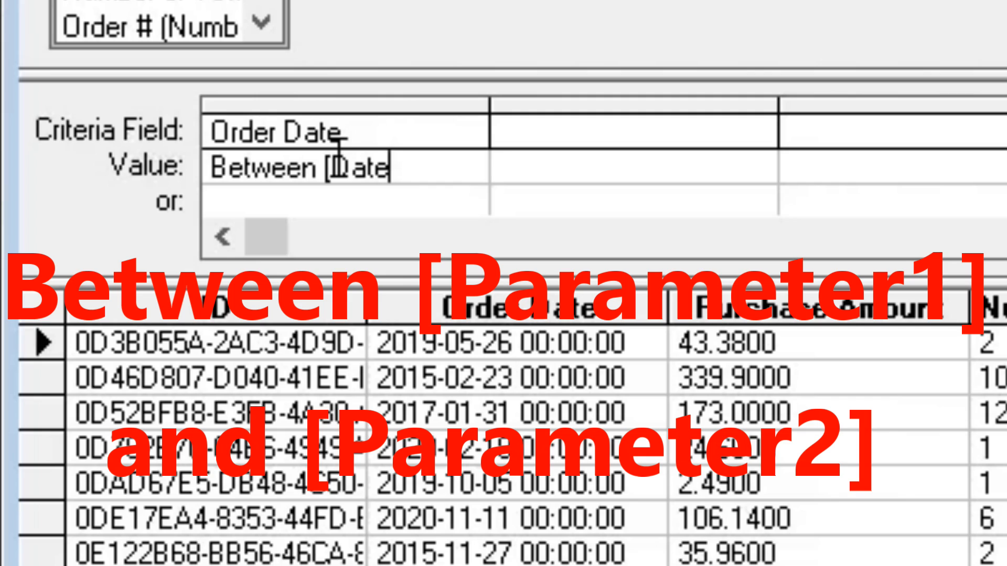
text(1] and [Date2])
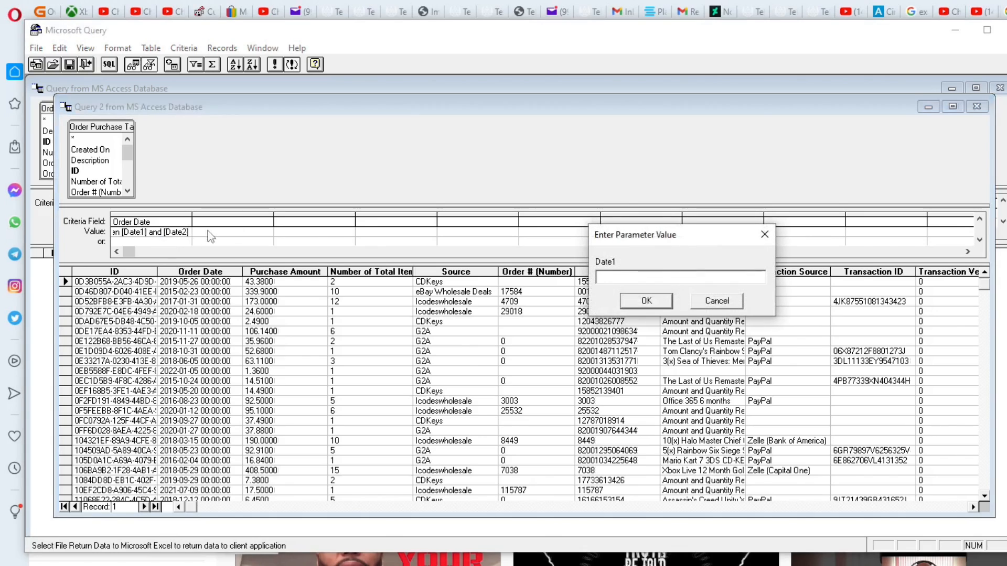
mouse_move(688, 233)
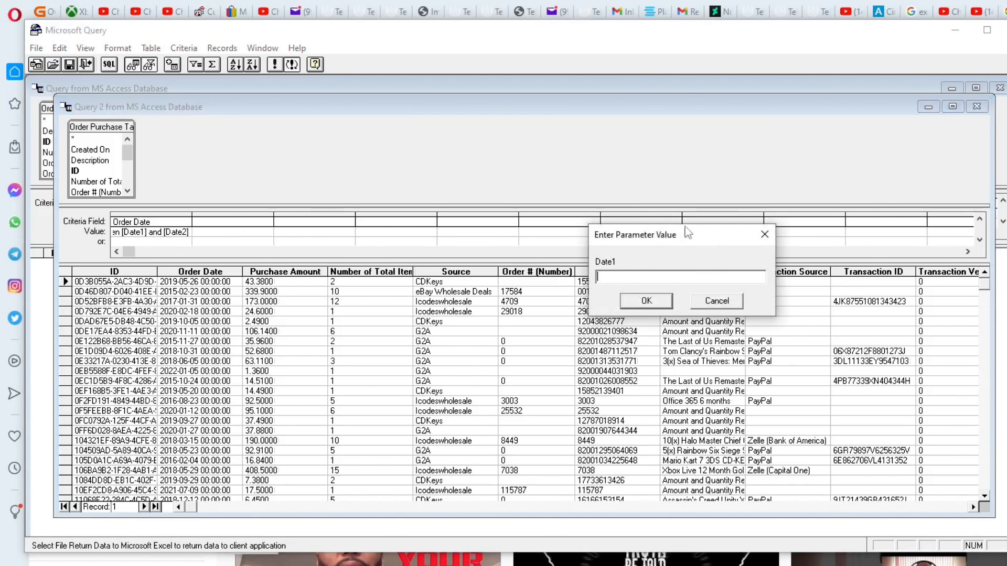
mouse_move(662, 266)
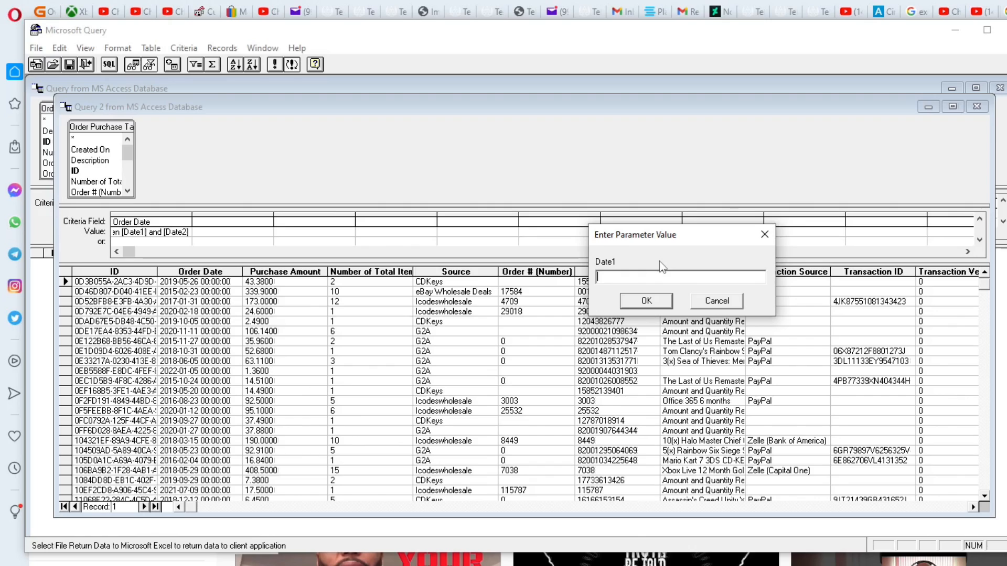
Step: Respond to the Date1 parameter prompt and return the query's data to Excel
click(645, 301)
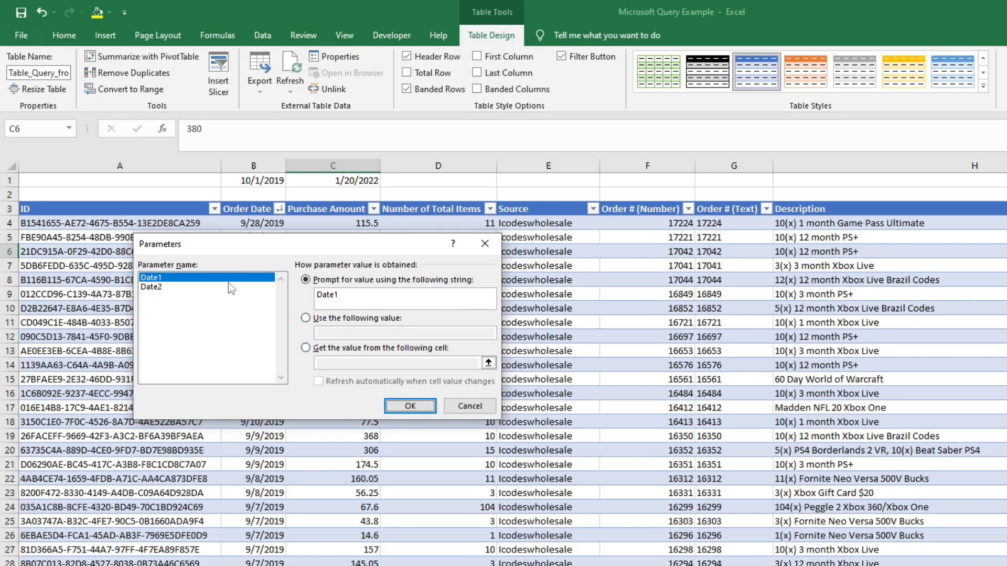
mouse_move(306, 347)
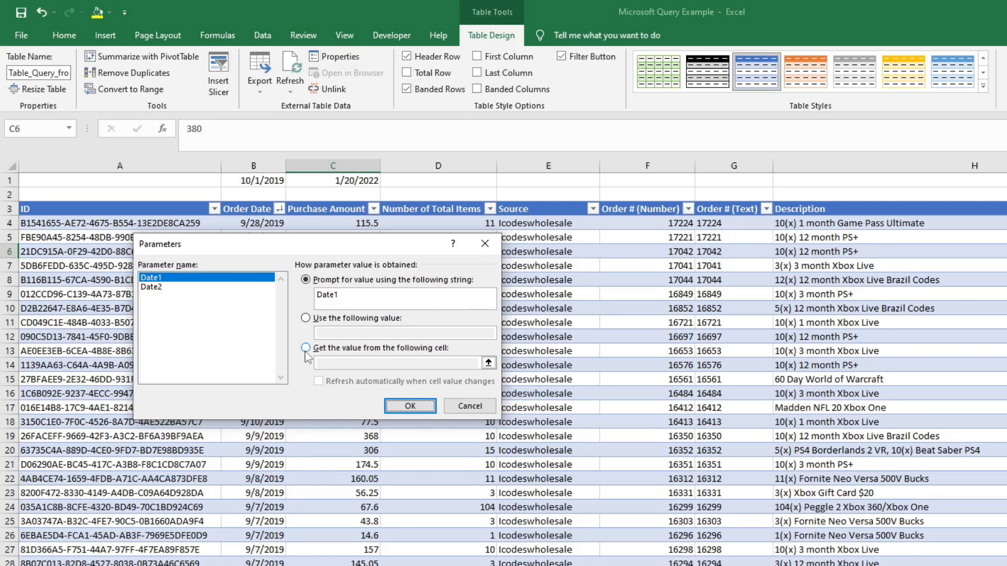
Step: Make Date1 get its value from cell B1 and refresh automatically when it changes
click(306, 347)
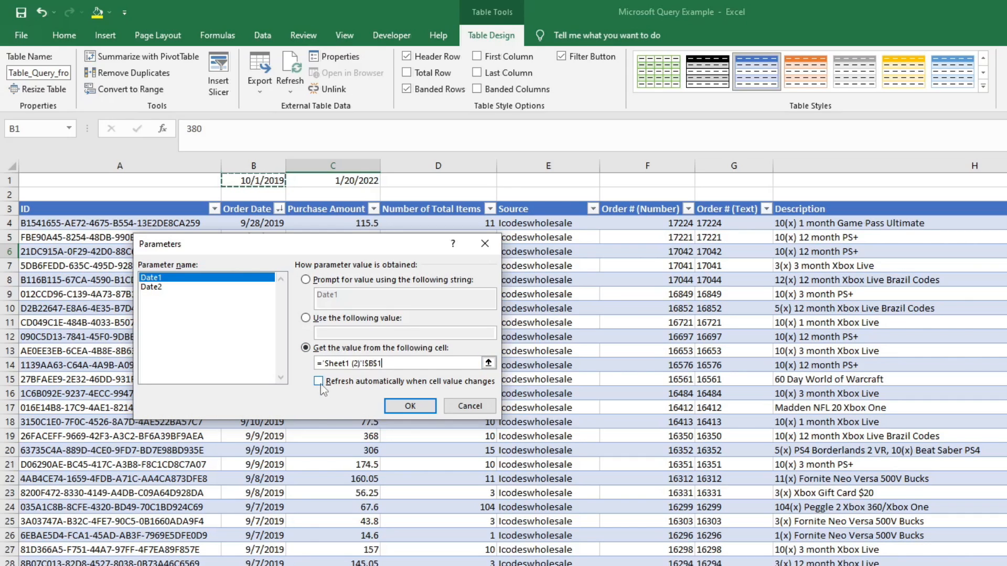
click(319, 381)
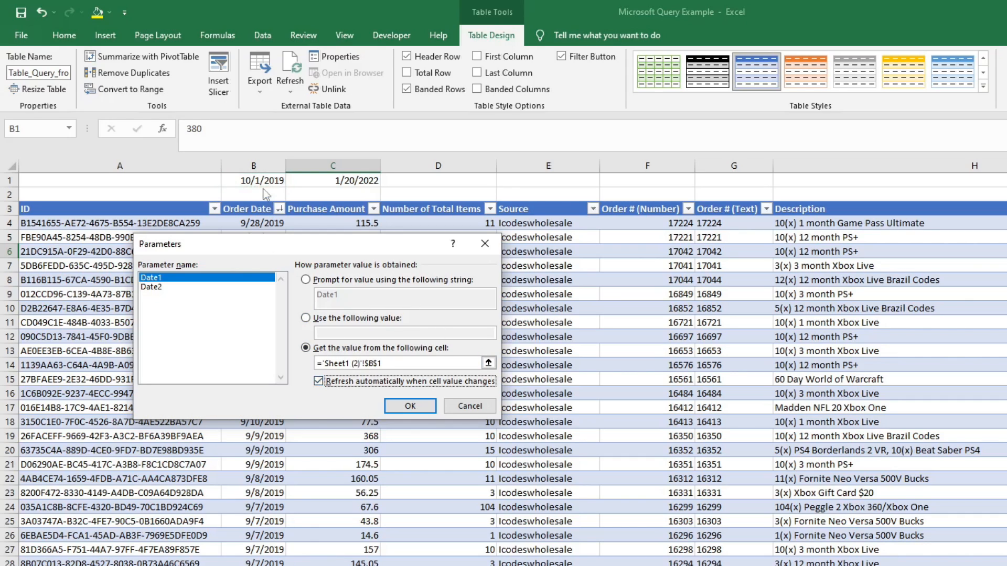
mouse_move(273, 187)
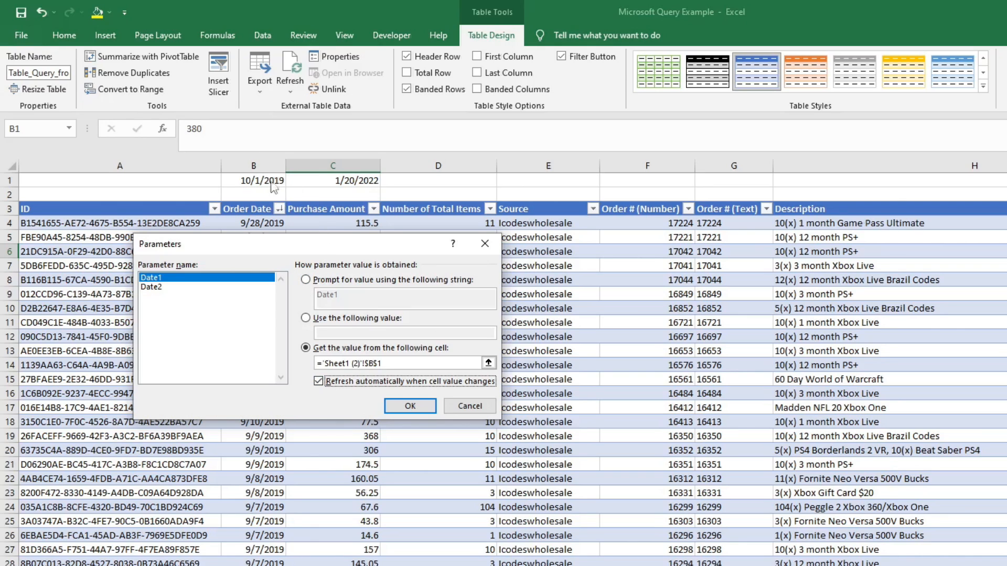
mouse_move(187, 290)
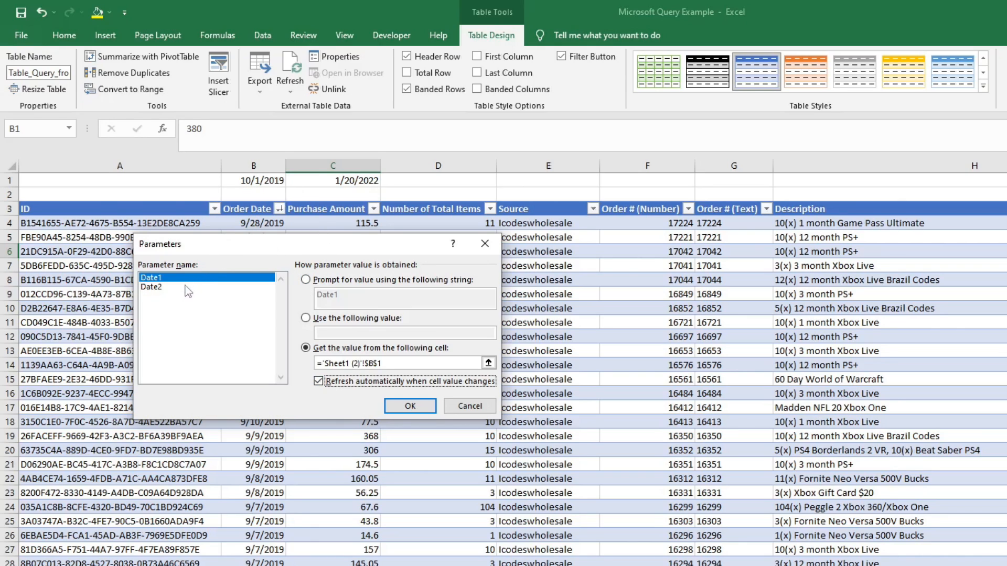
Step: Link Date2 to cell C1 with automatic refresh when the cell value changes
click(151, 288)
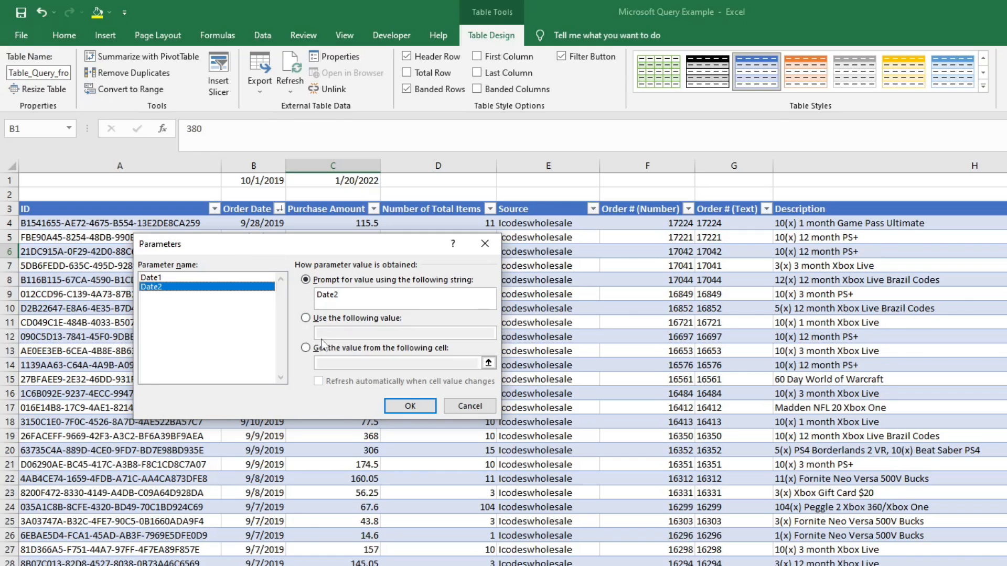
click(306, 348)
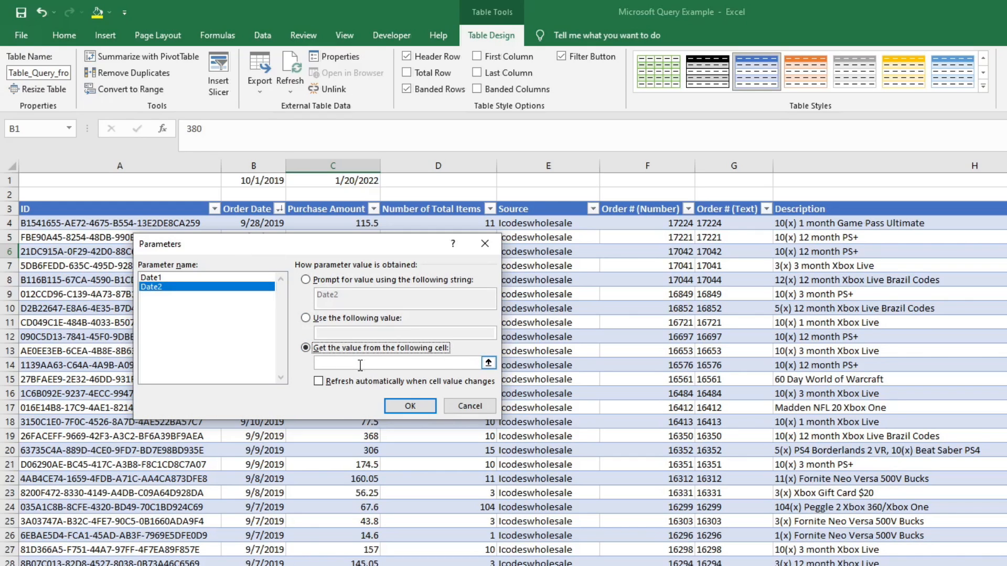
click(333, 180)
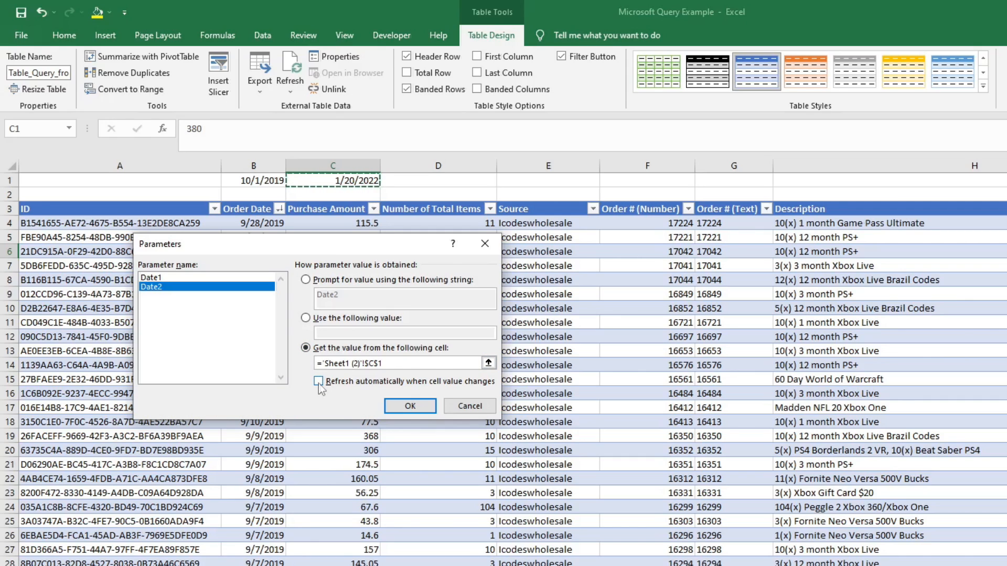
click(318, 380)
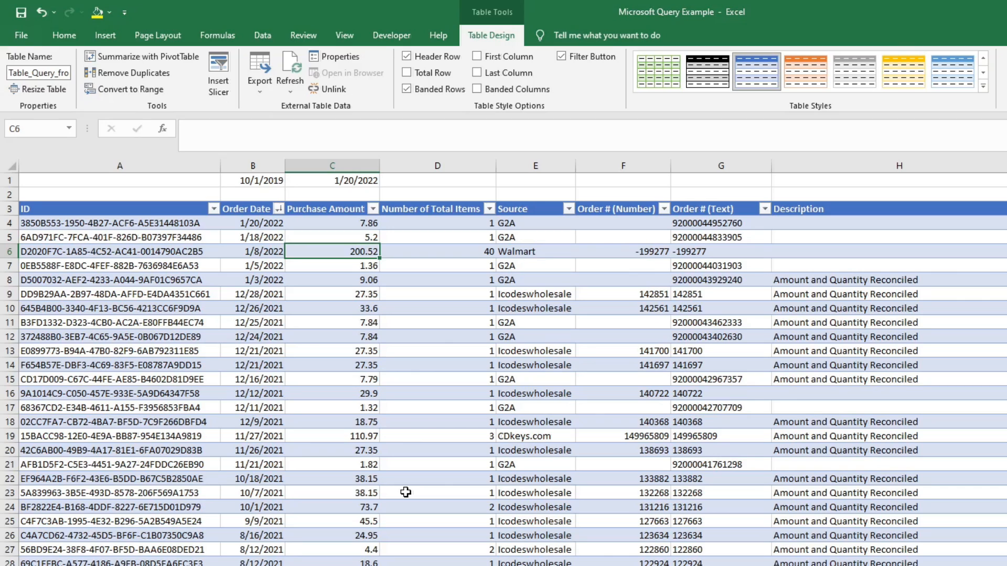
mouse_move(210, 411)
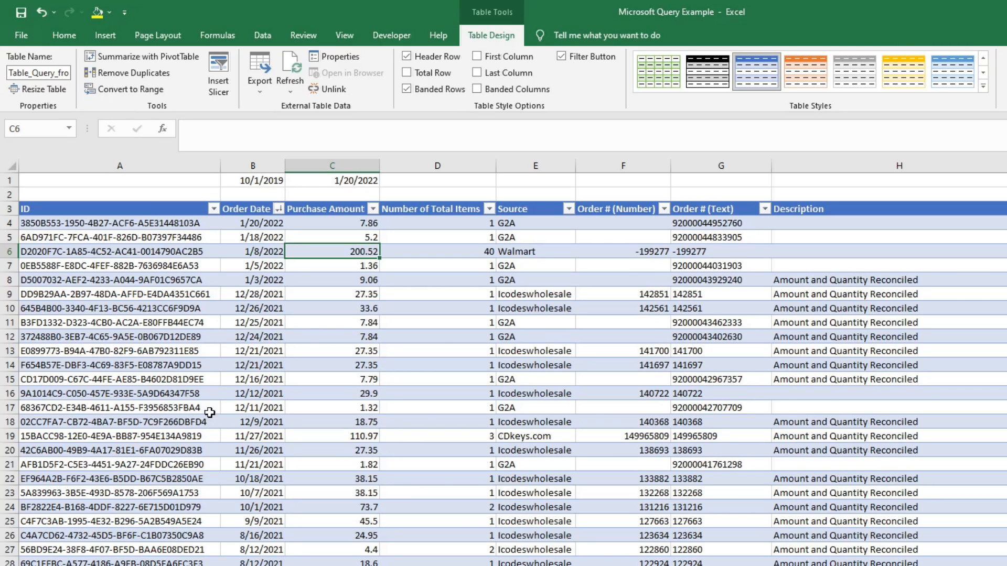
Step: Confirm the Parameters dialog so the table reloads with orders between B1 and C1
click(252, 407)
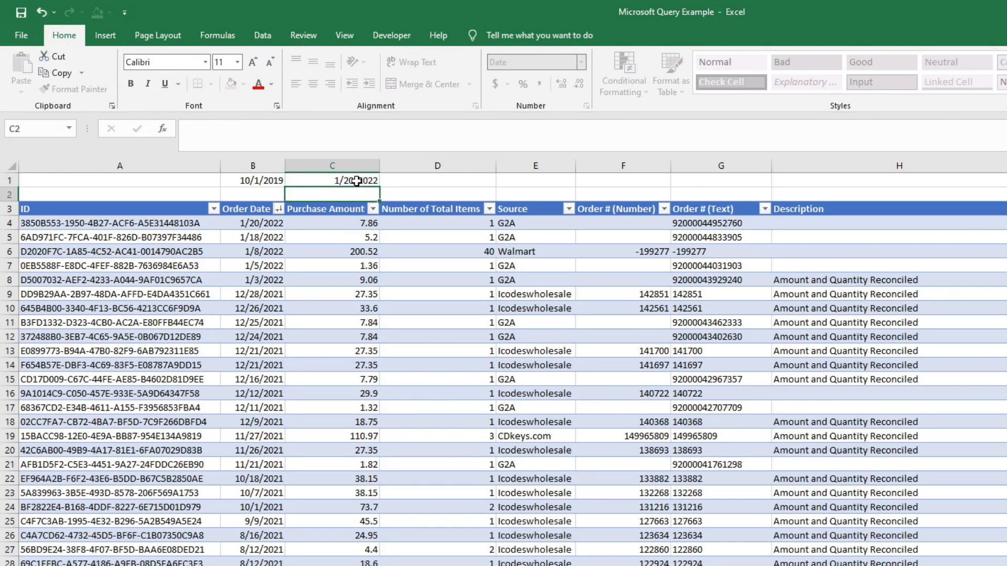
Step: Enter start dates 1/20/22, 1/10/22 and 1/1/18 in B1, watching the table refresh each time
text(1/)
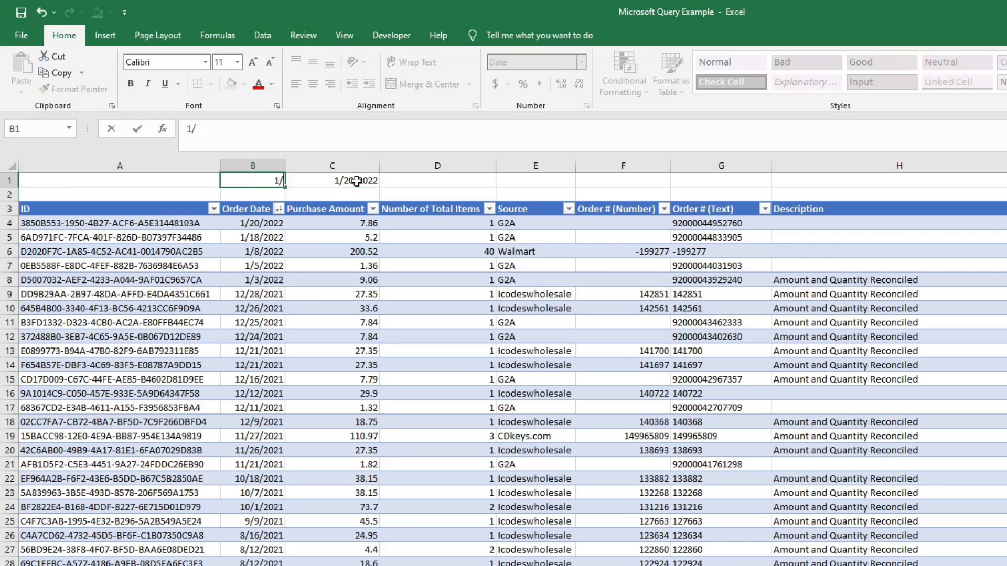
text(1/1/1900)
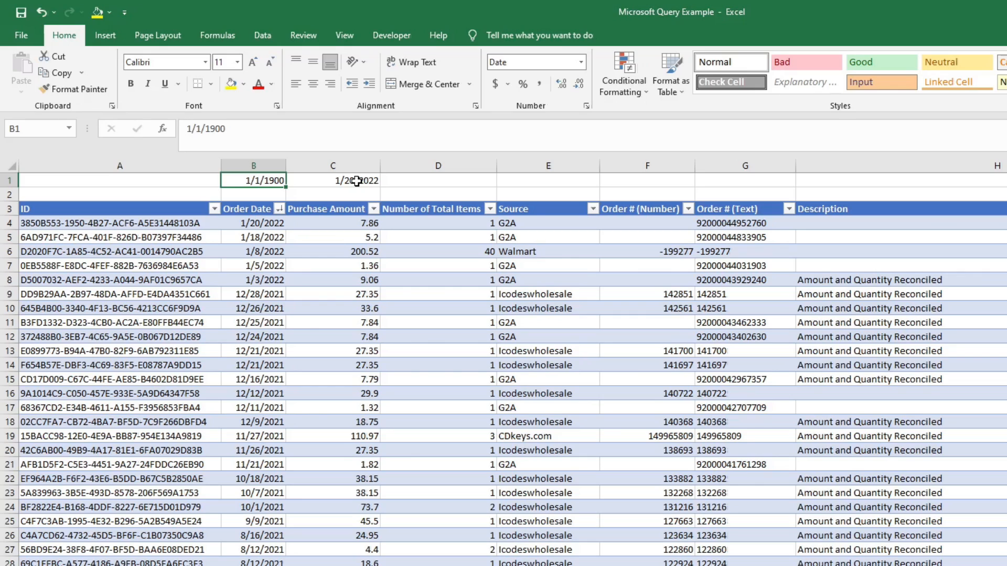
text(1/20/22)
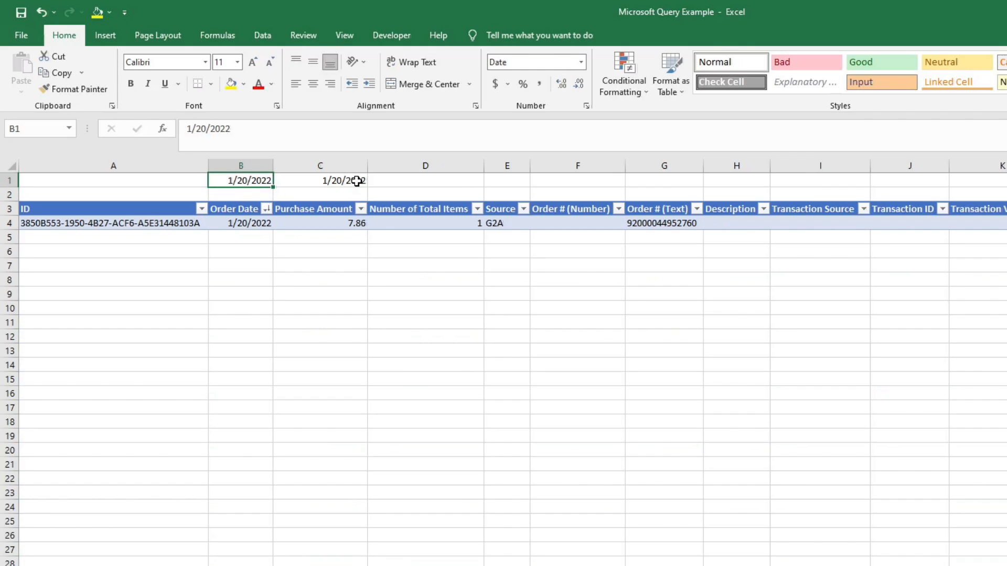
text(1/19/22)
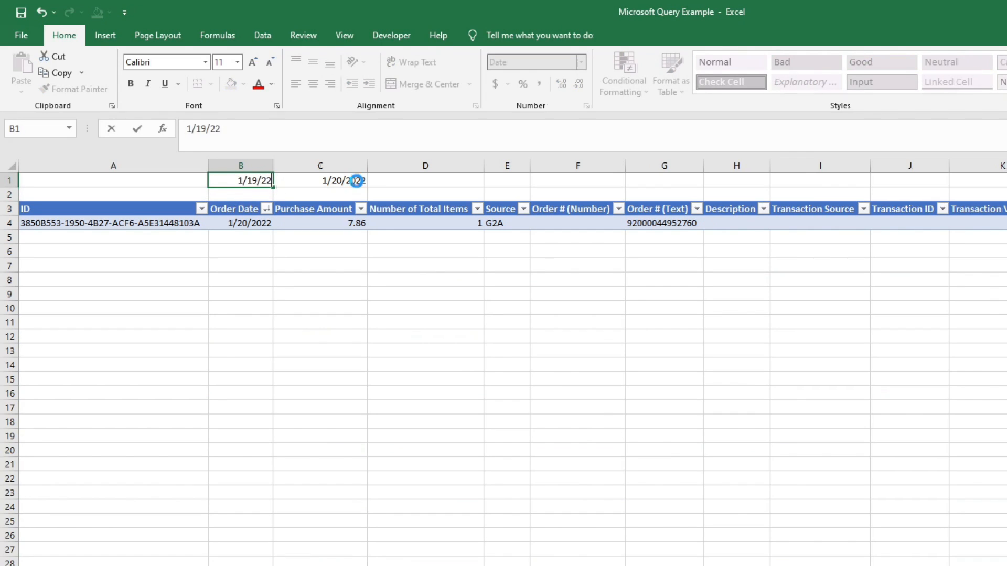
text(1)
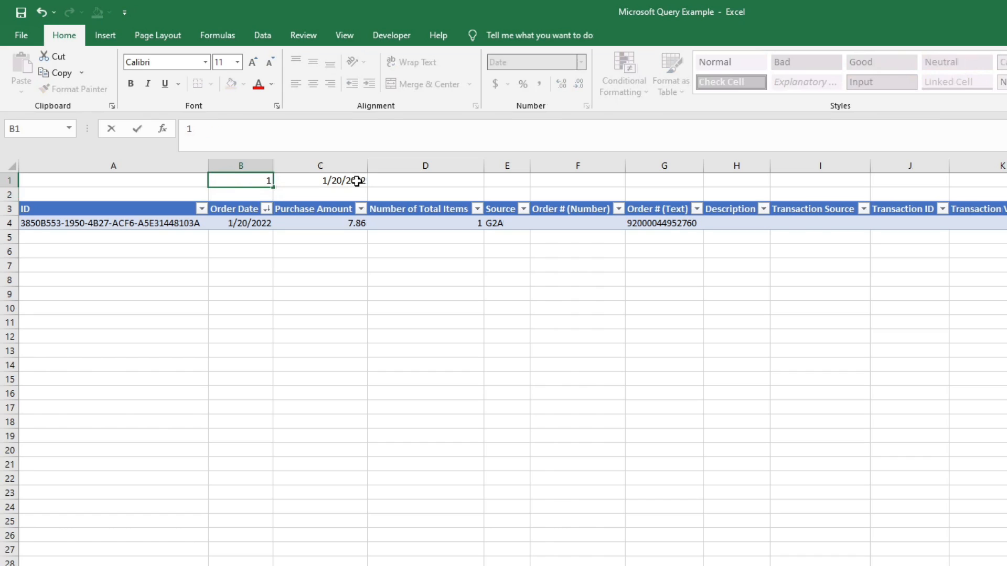
text(1/10/)
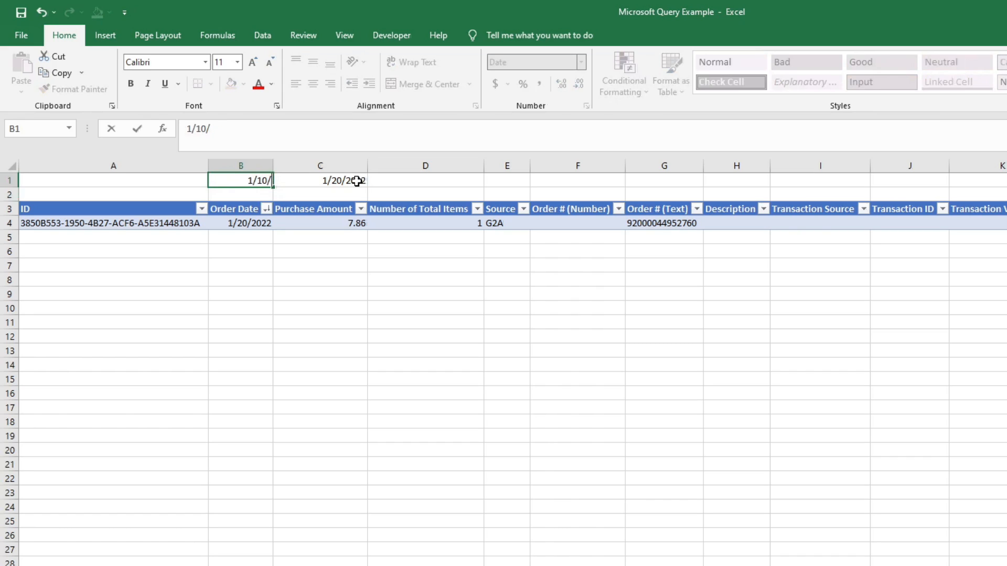
key(Enter)
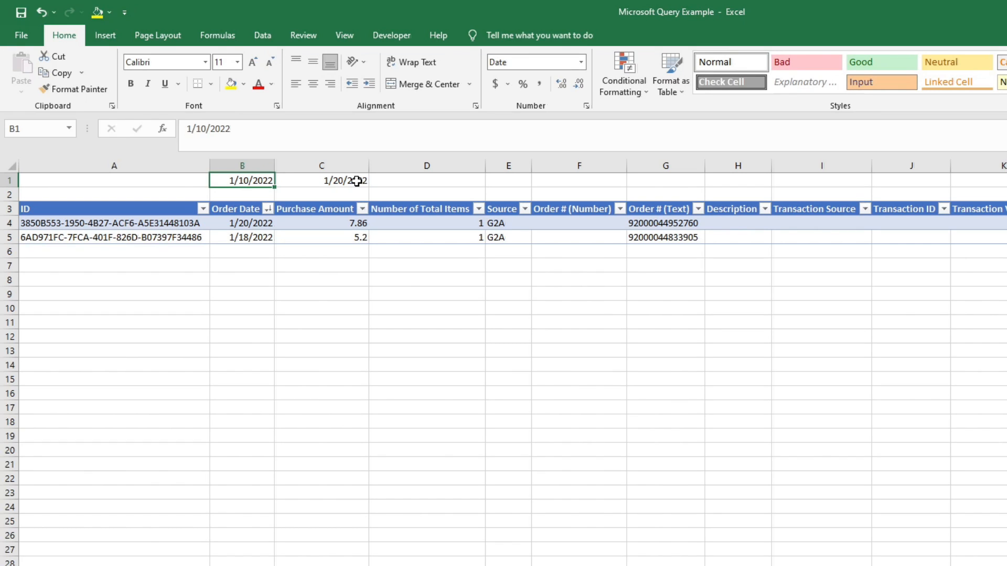
text(1/1/)
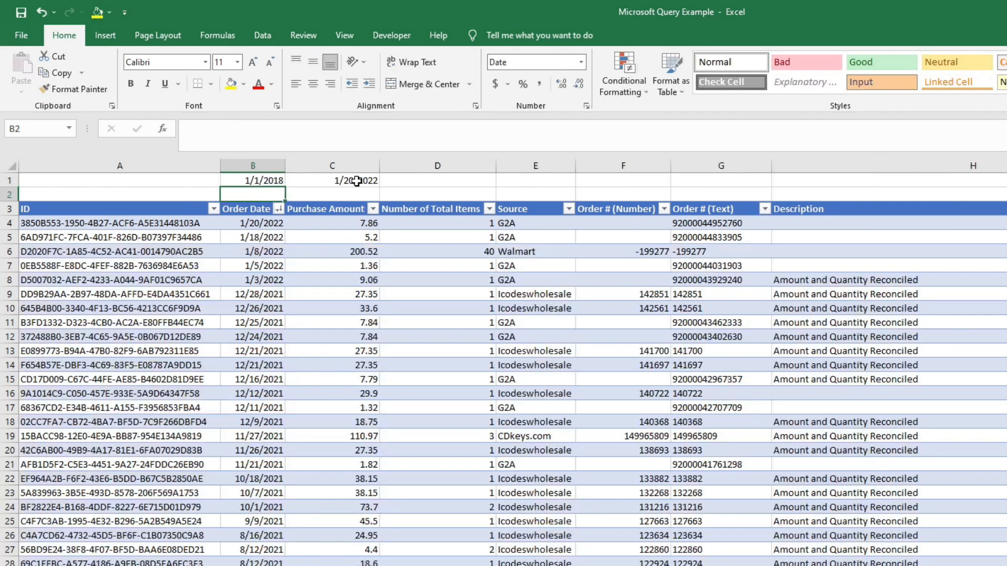
click(252, 180)
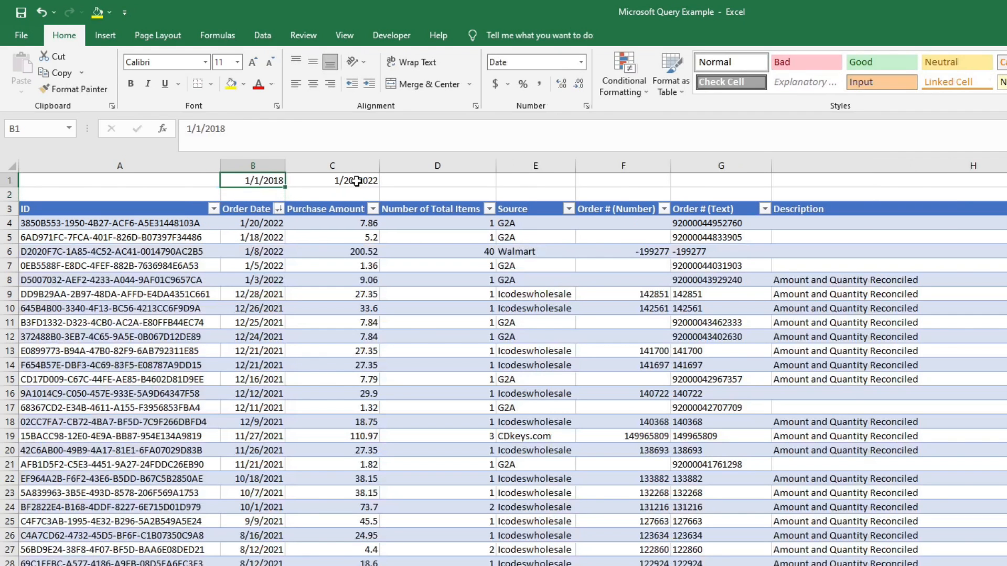